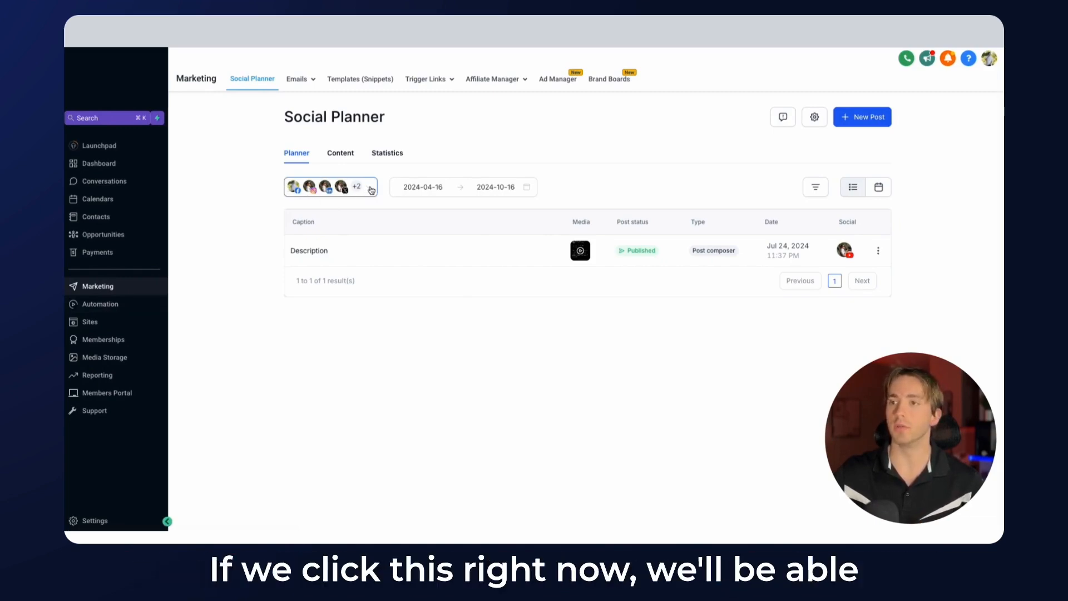
Open the account avatars filter on the Social Planner to list connected accounts.
left_click(331, 187)
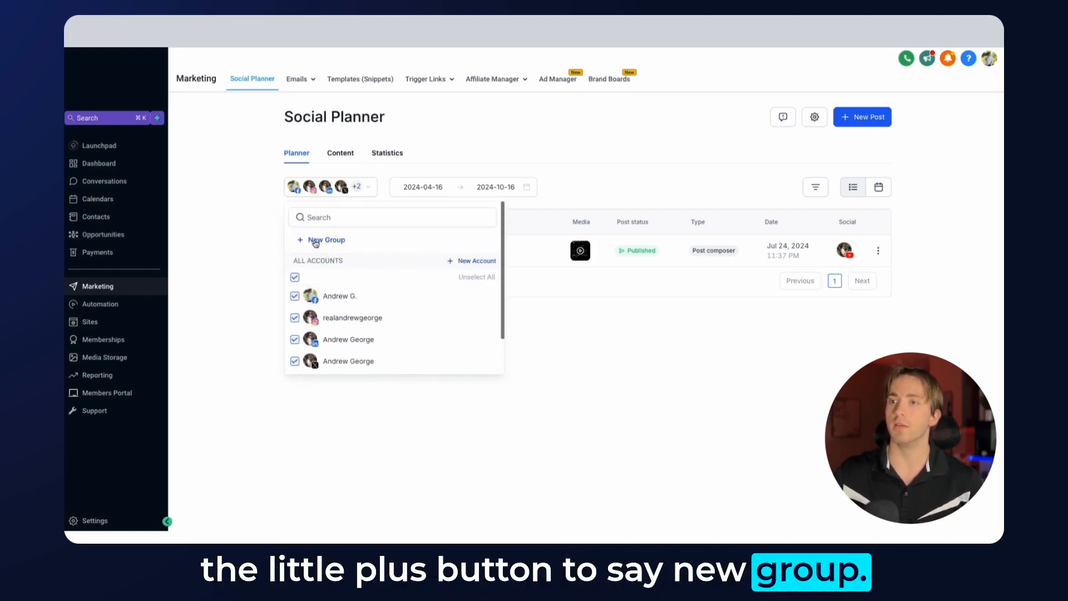
Create a new account group 'Group 1' holding the Facebook and Instagram accounts.
left_click(327, 239)
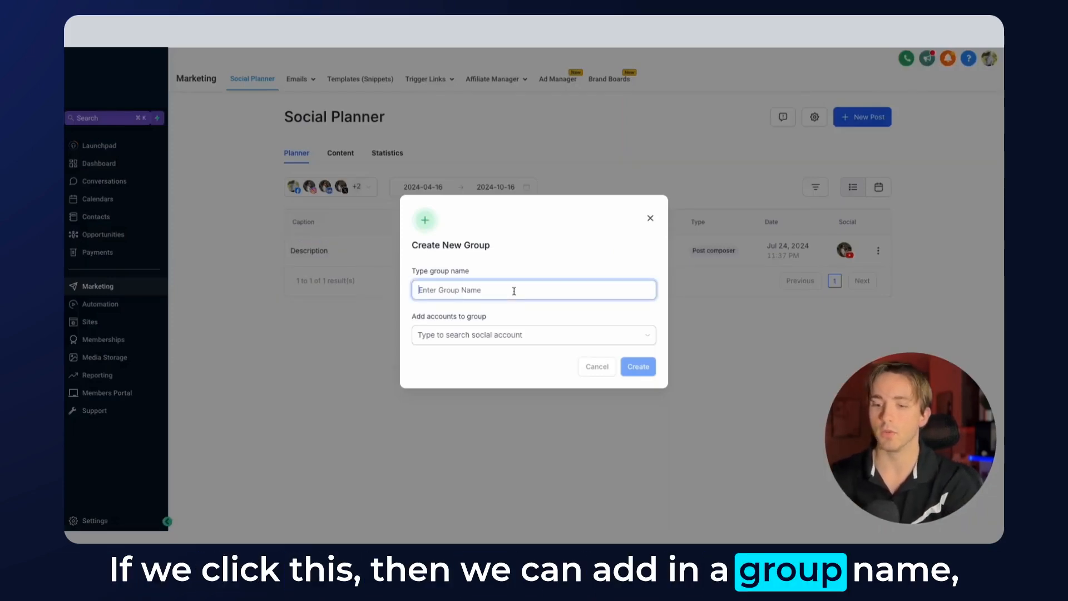
type("Group 1")
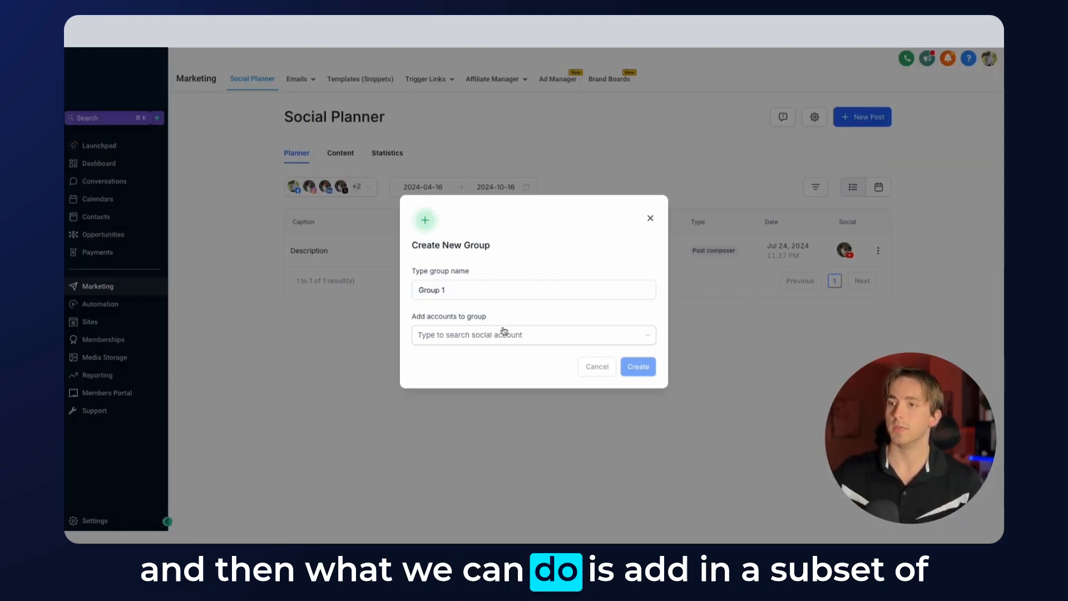
left_click(533, 334)
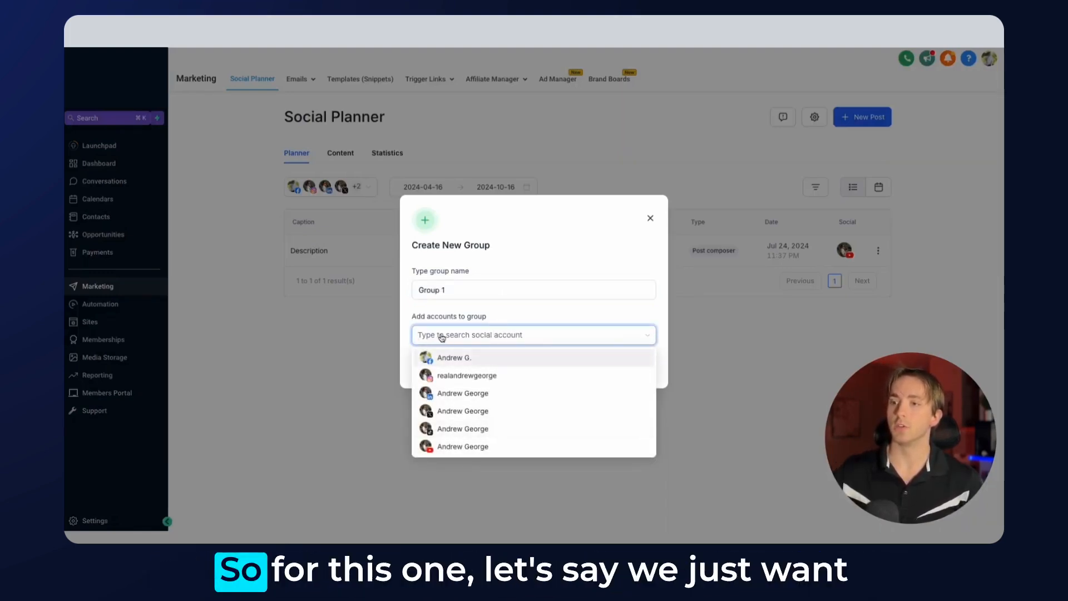
left_click(454, 357)
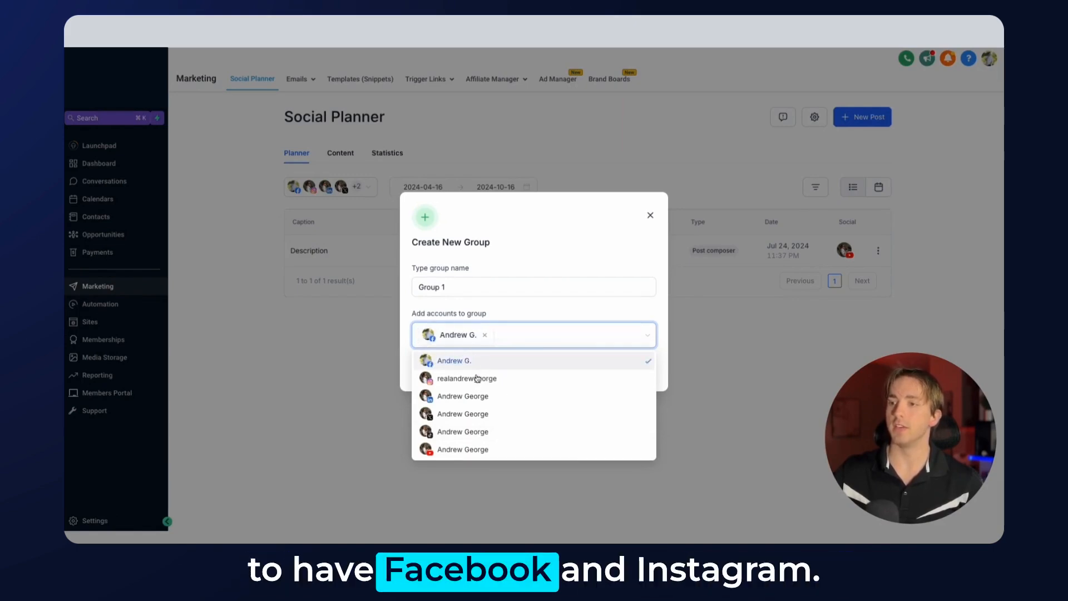
left_click(467, 378)
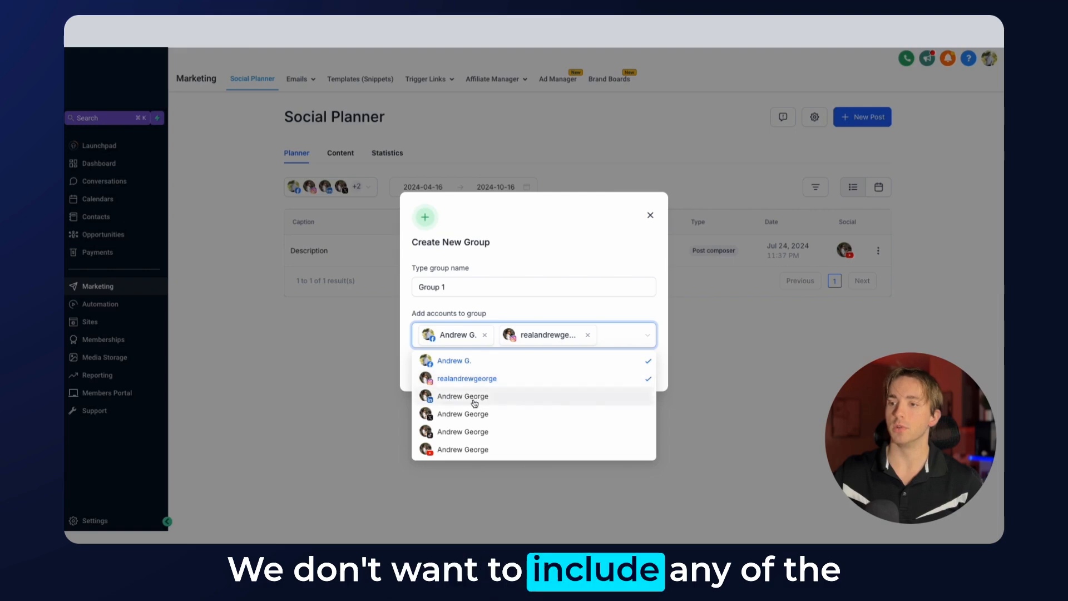
left_click(522, 324)
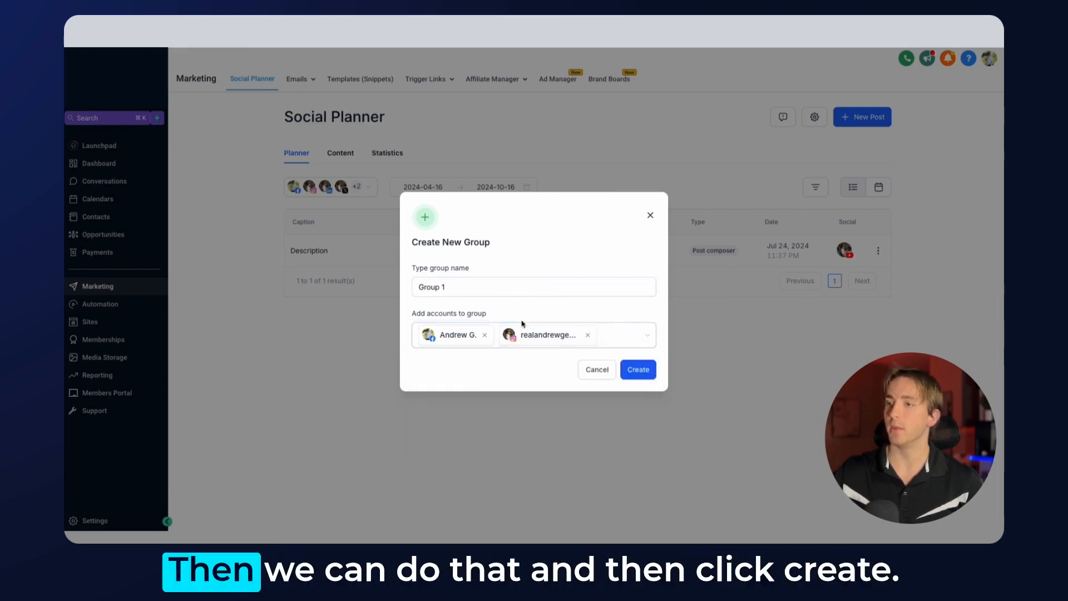
left_click(638, 370)
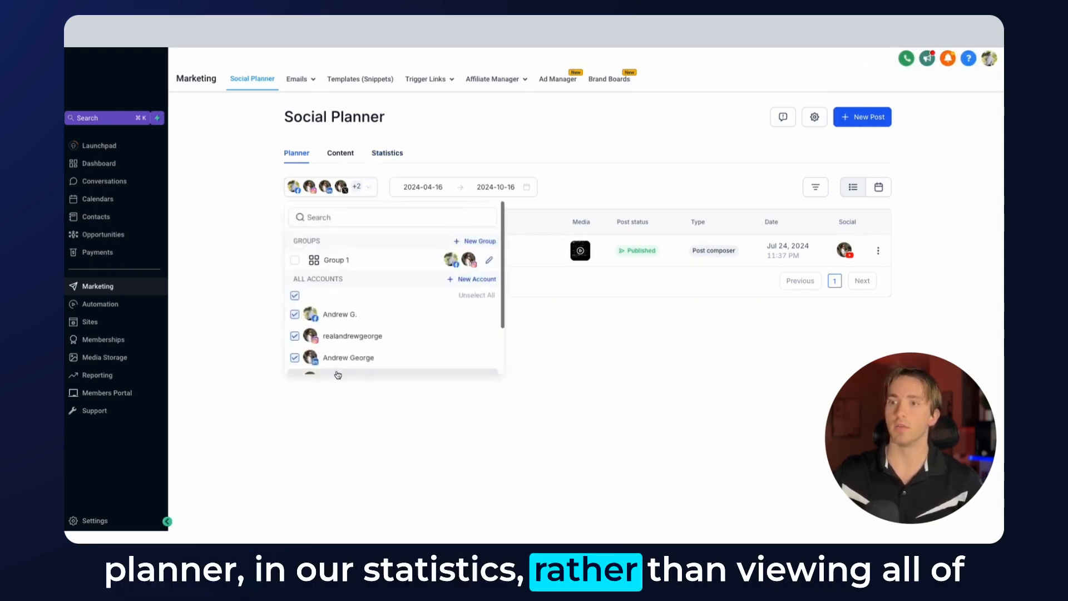
Unselect all accounts and tick only Group 1 in the planner filter.
left_click(294, 295)
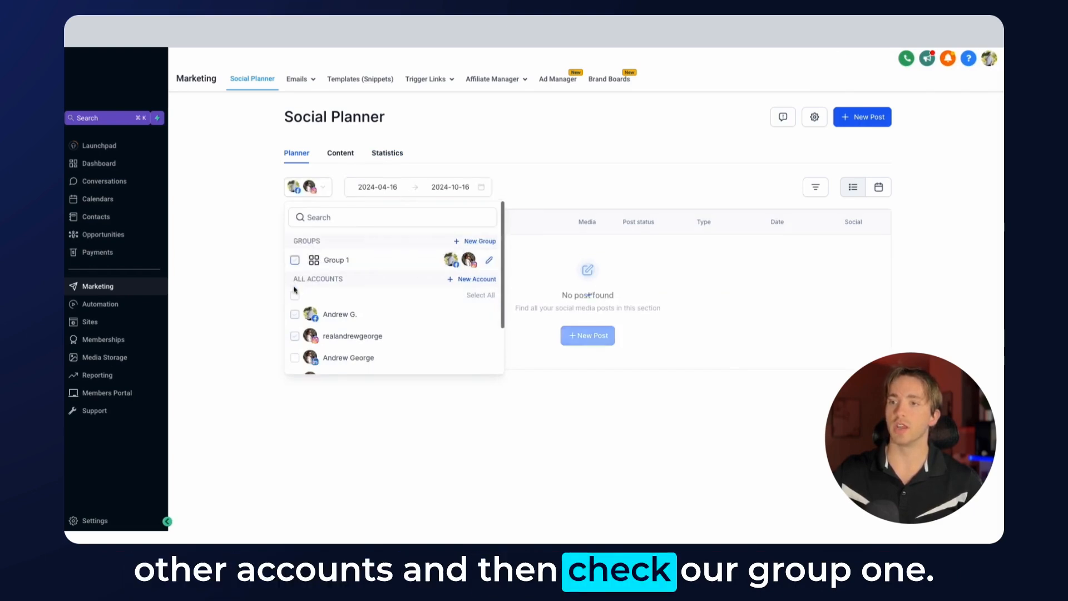
left_click(294, 260)
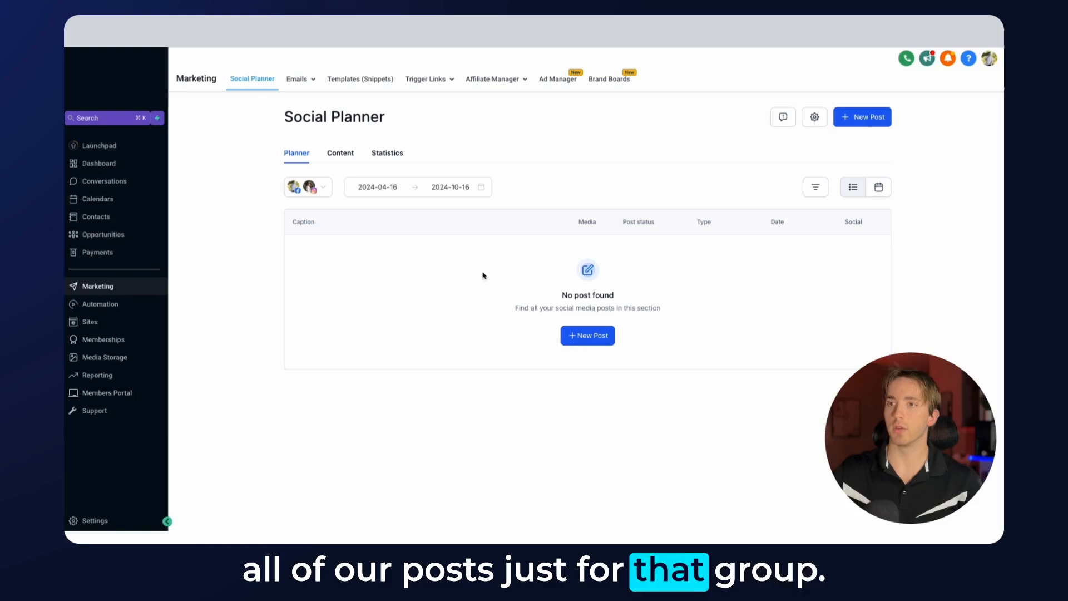
Switch from Content back to Planner and select all four accounts again.
left_click(340, 152)
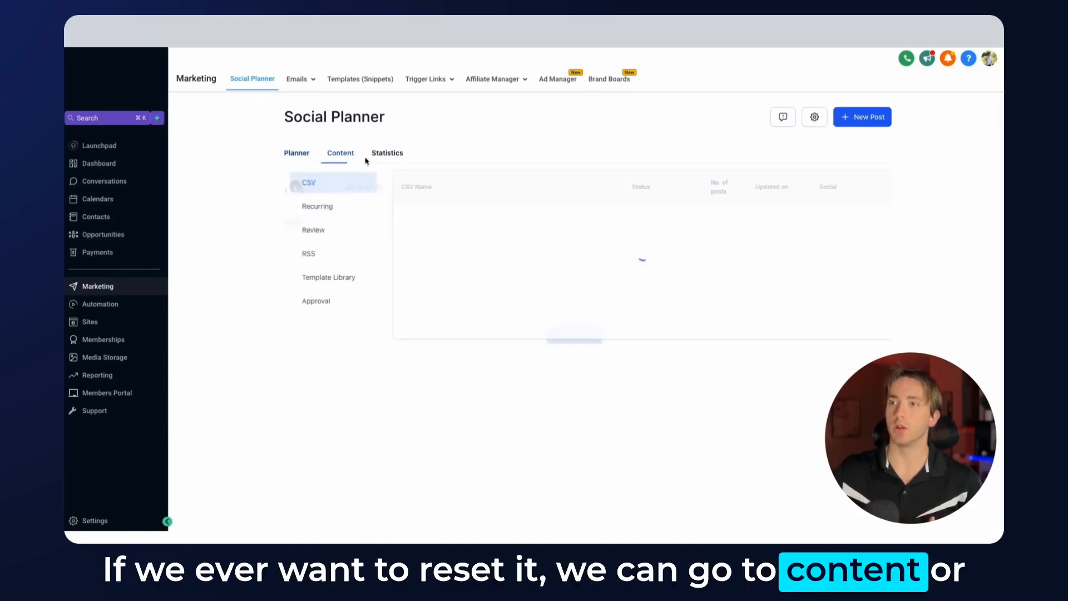
left_click(297, 152)
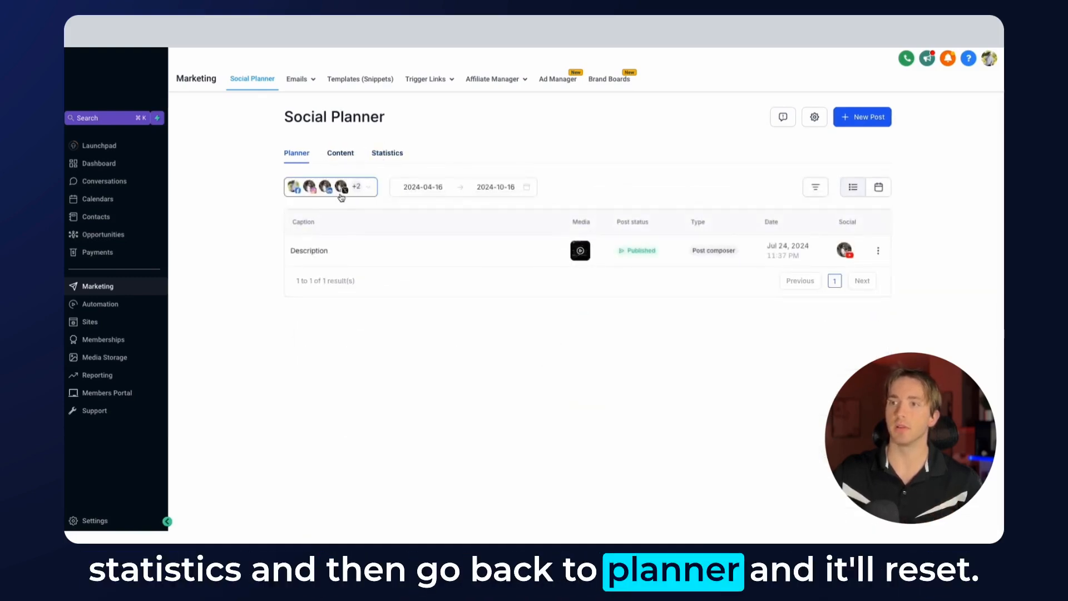
left_click(331, 187)
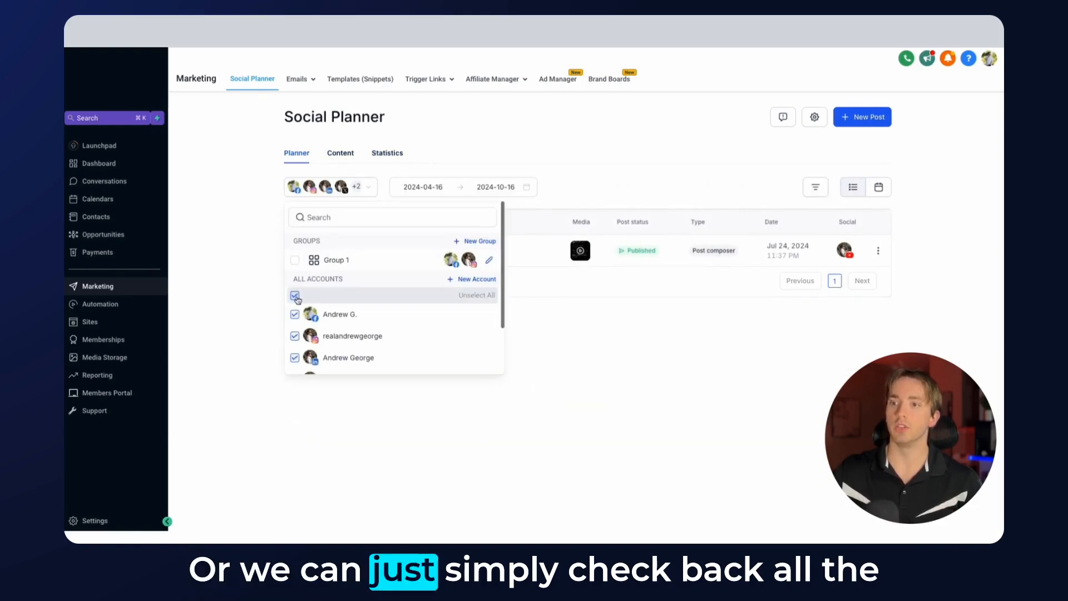
left_click(295, 295)
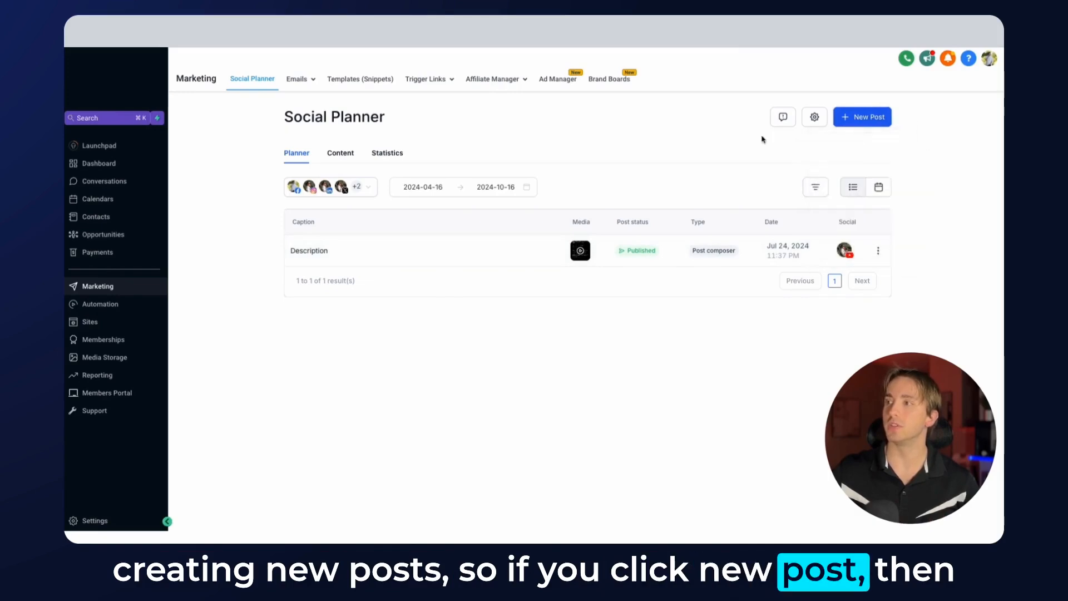
View the new post's Post to accounts, then open Group 1's edit dialog.
left_click(862, 116)
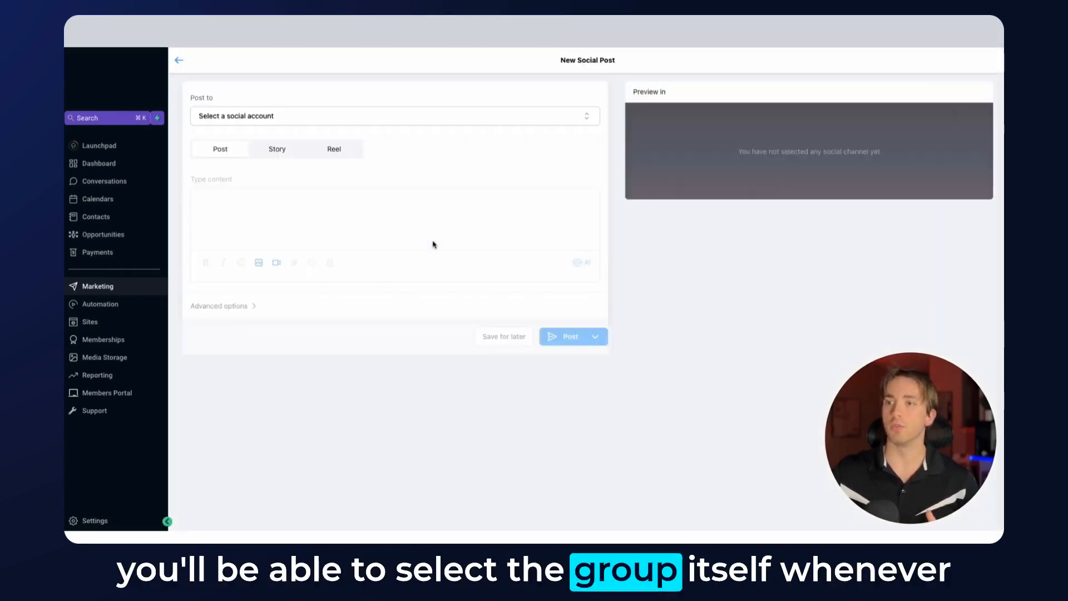
left_click(394, 115)
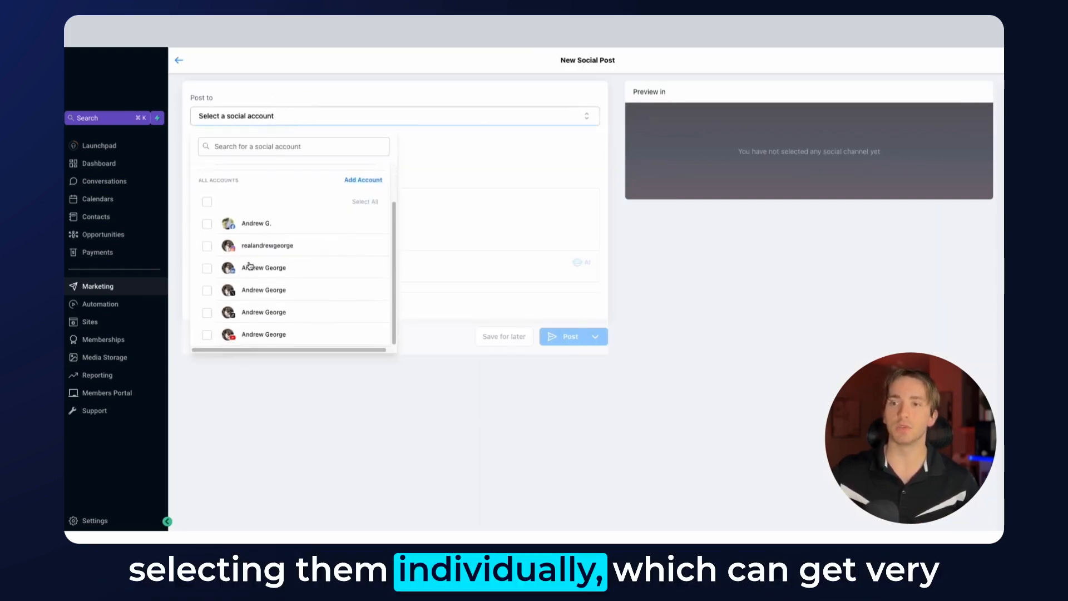
left_click(206, 202)
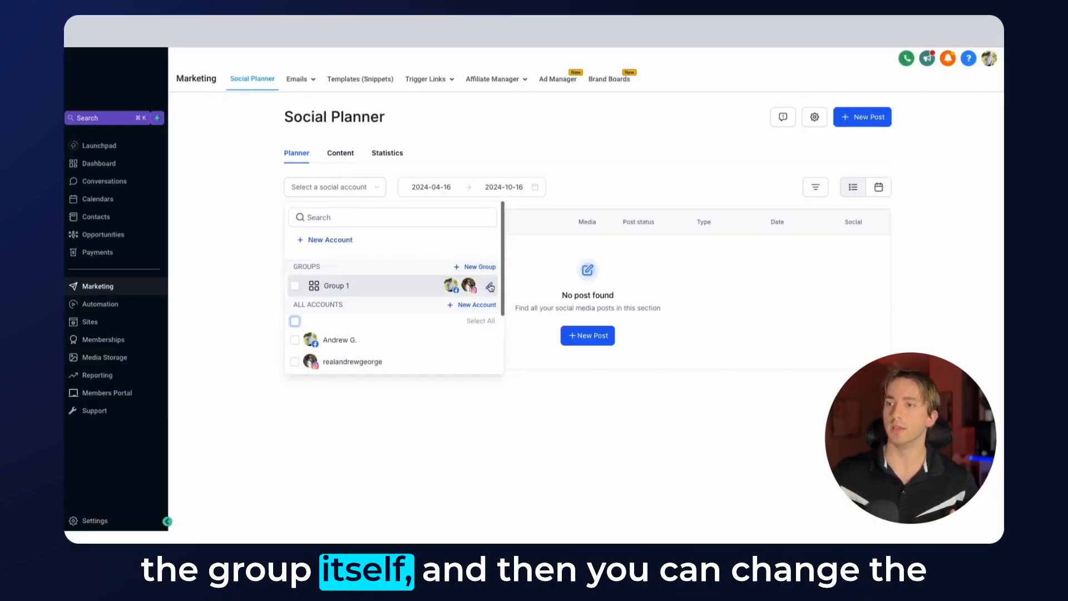
left_click(336, 286)
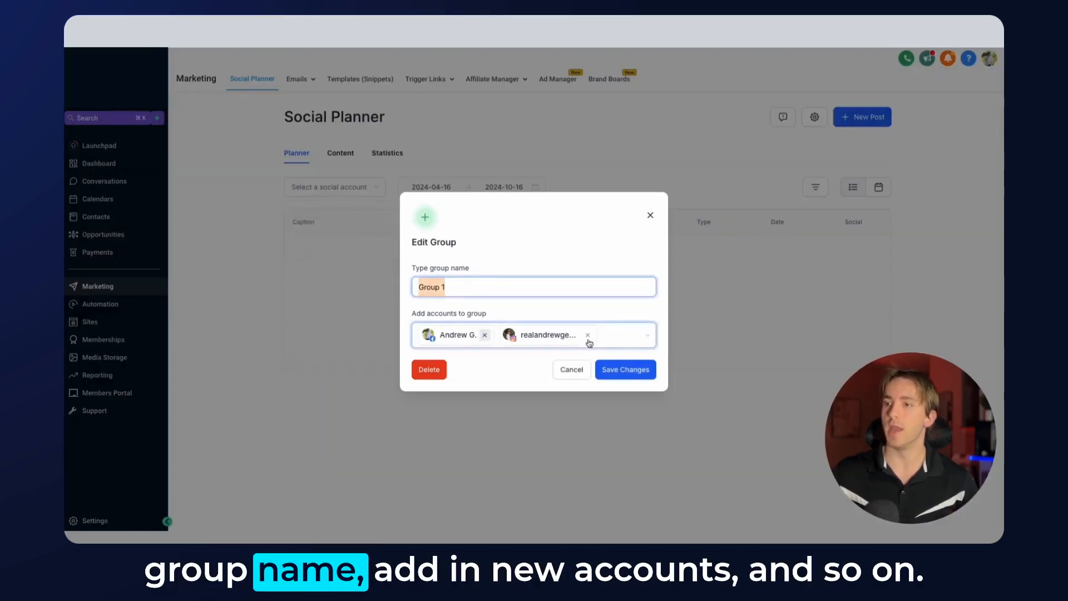